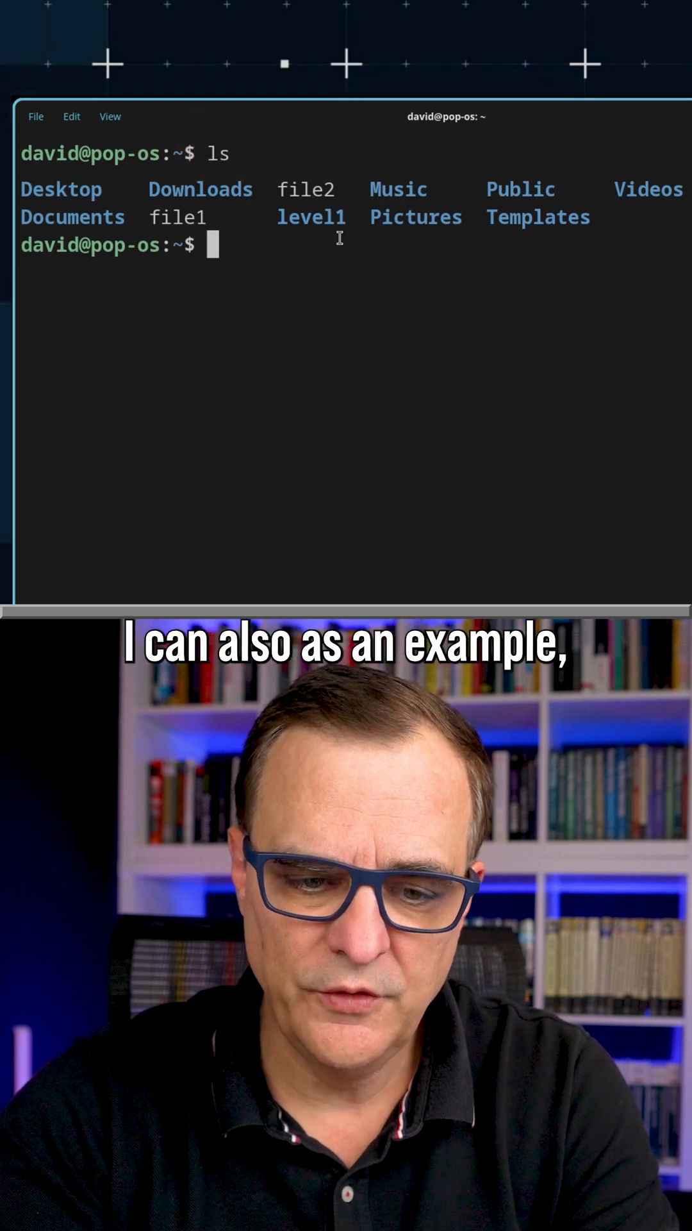
Step: List Downloads, show the working directory /home/david with pwd, then list the home folder with ls
type("ls Downloads/")
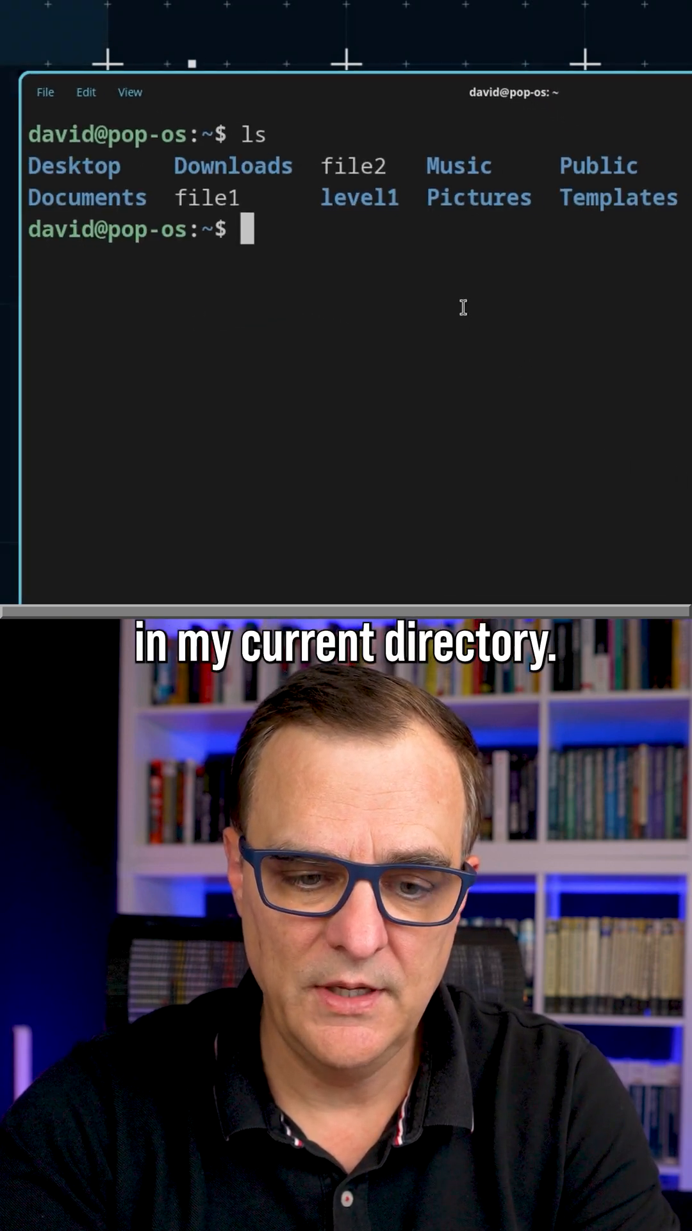
type("pwd")
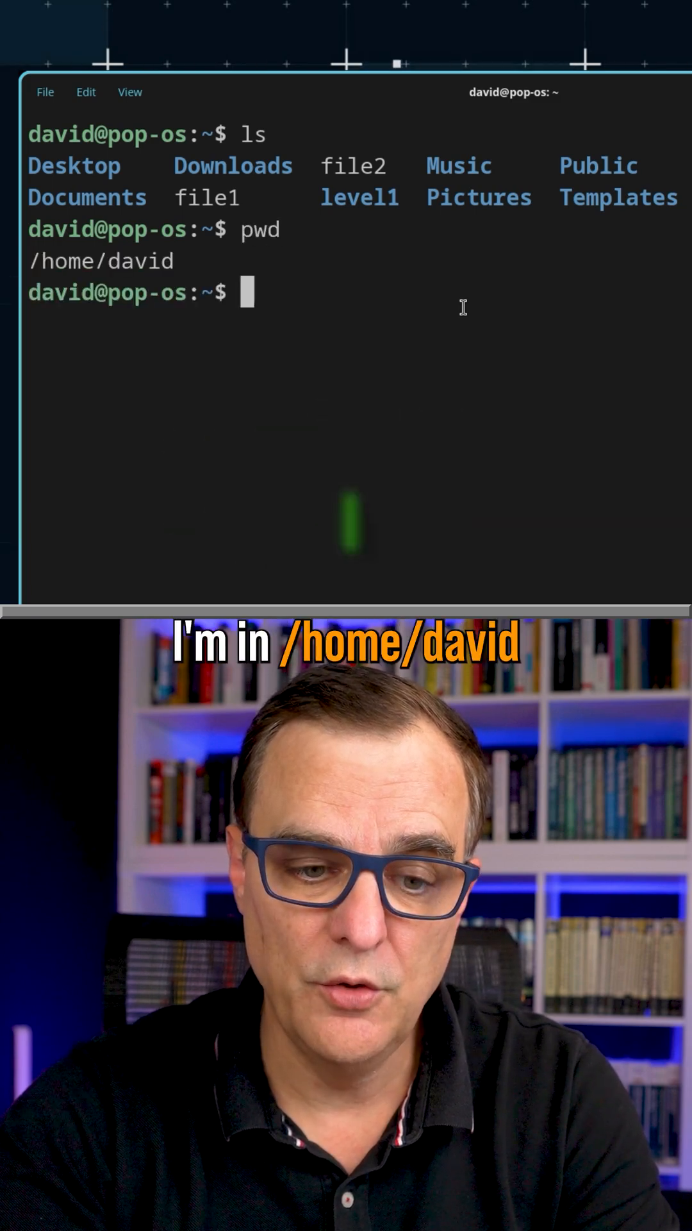
type("ls")
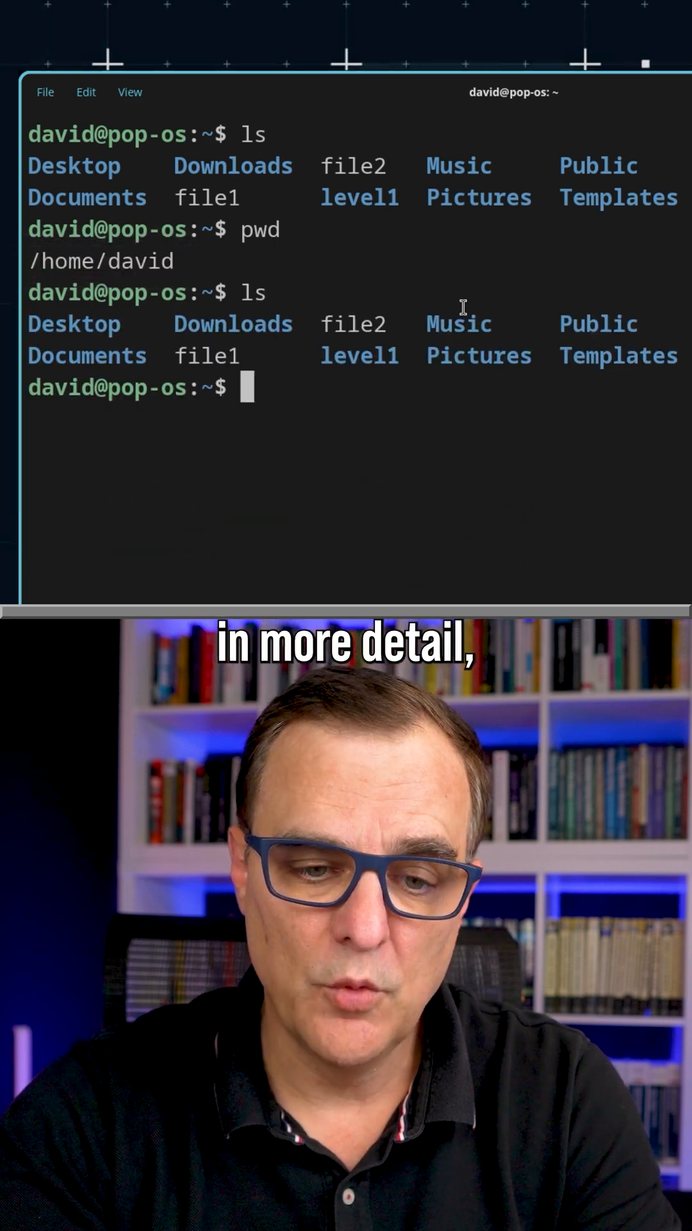
Step: List the home folder in long format with ls -l before clearing the screen
type("ls -l")
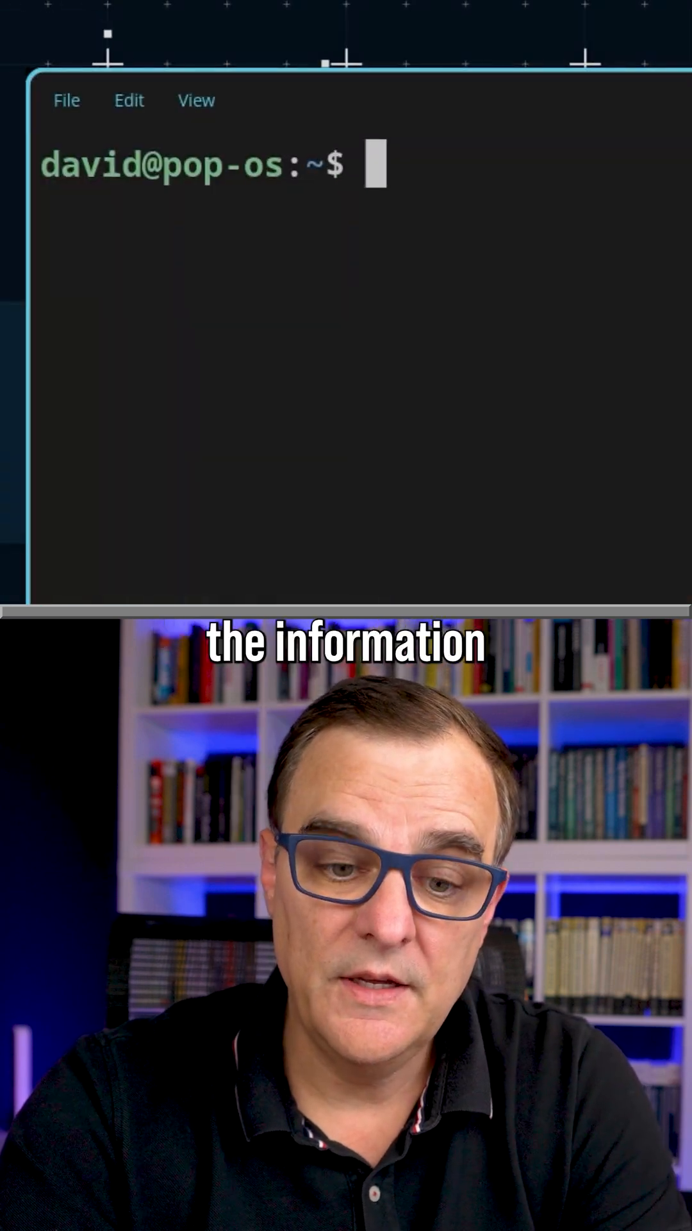
Step: Run ls -rl for a reversed long listing, then recall it to run ls -l in normal order
type("ls -")
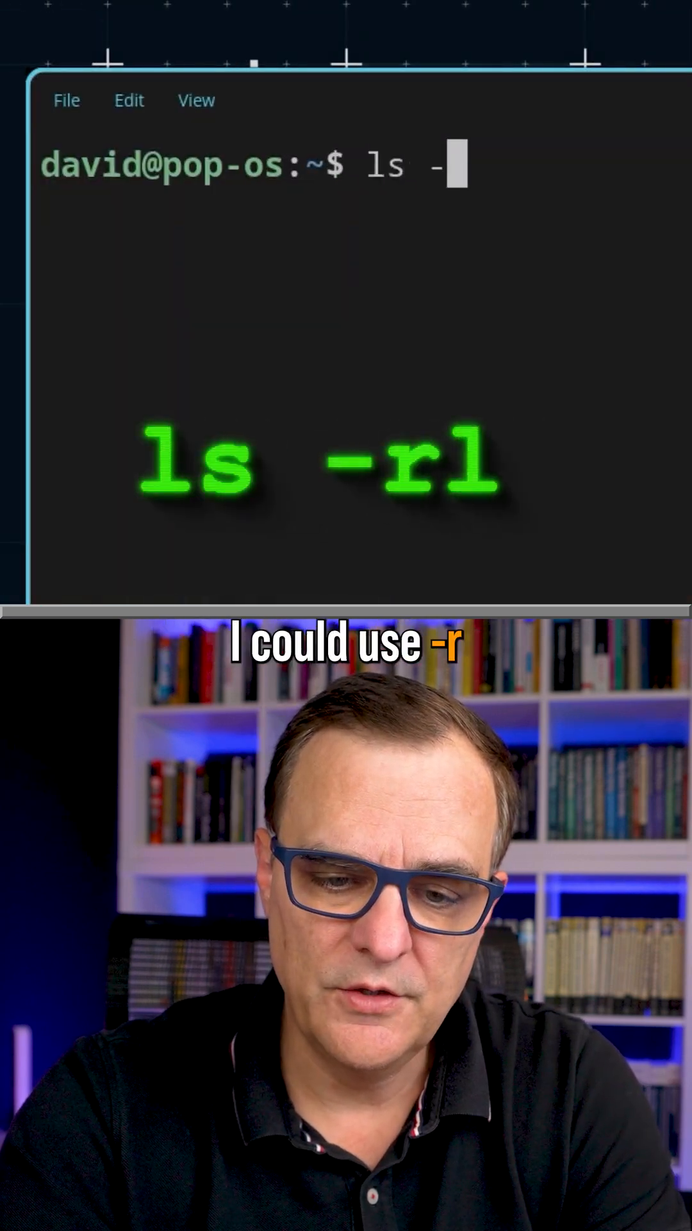
type("rl")
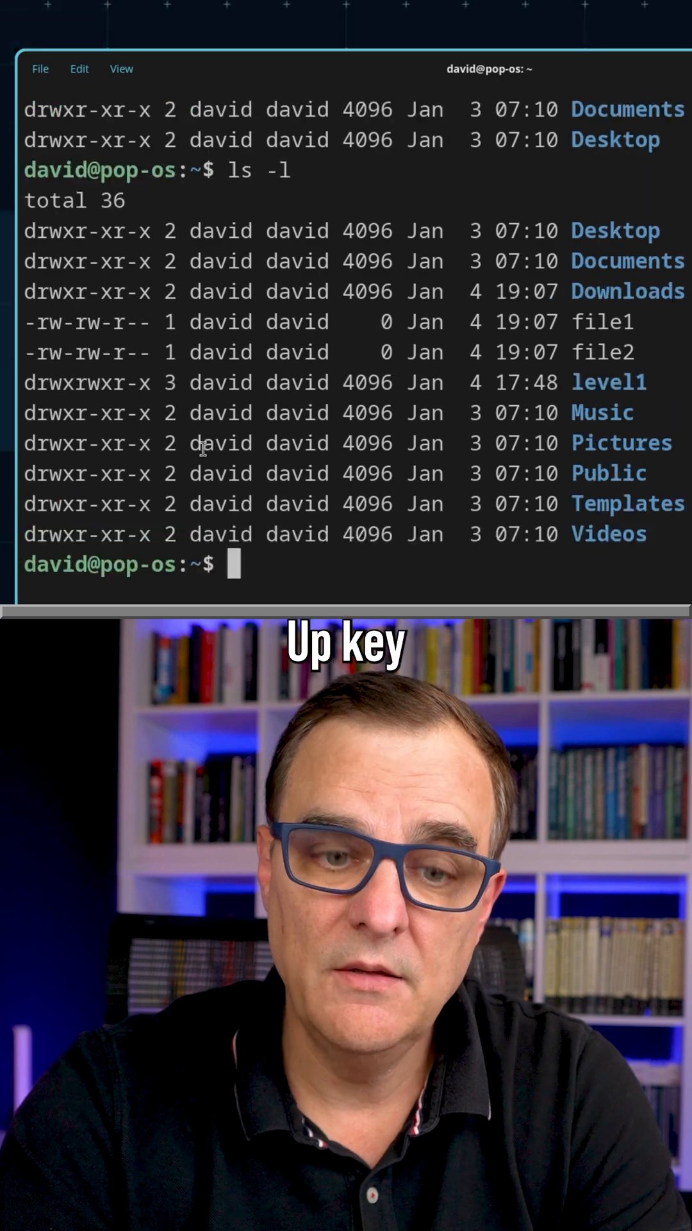
key("Up")
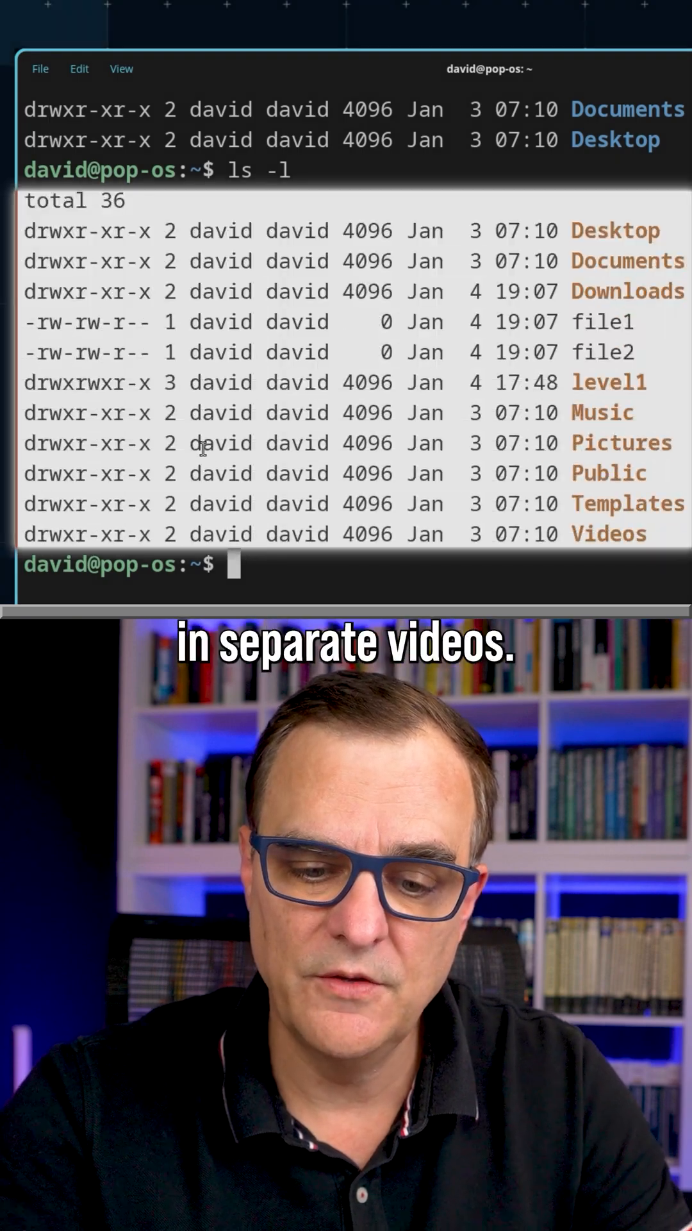
Step: Run ls --help and scroll through its list of options
type("ls --help")
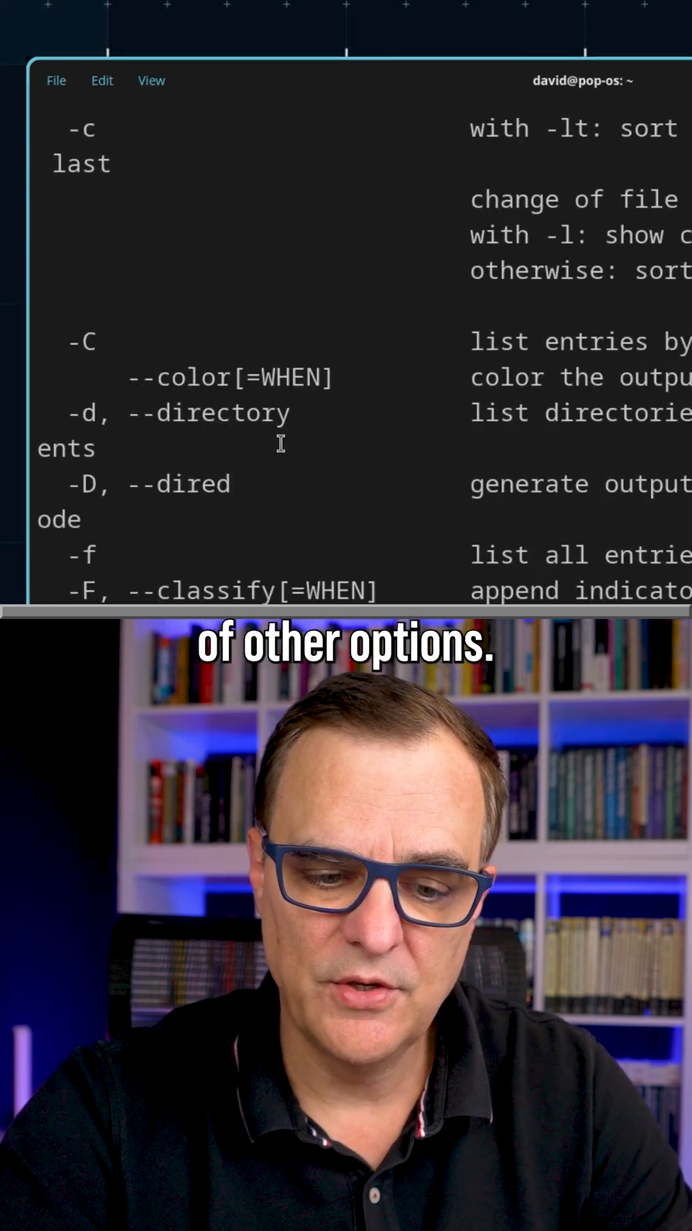
scroll("down", 3)
type("L")
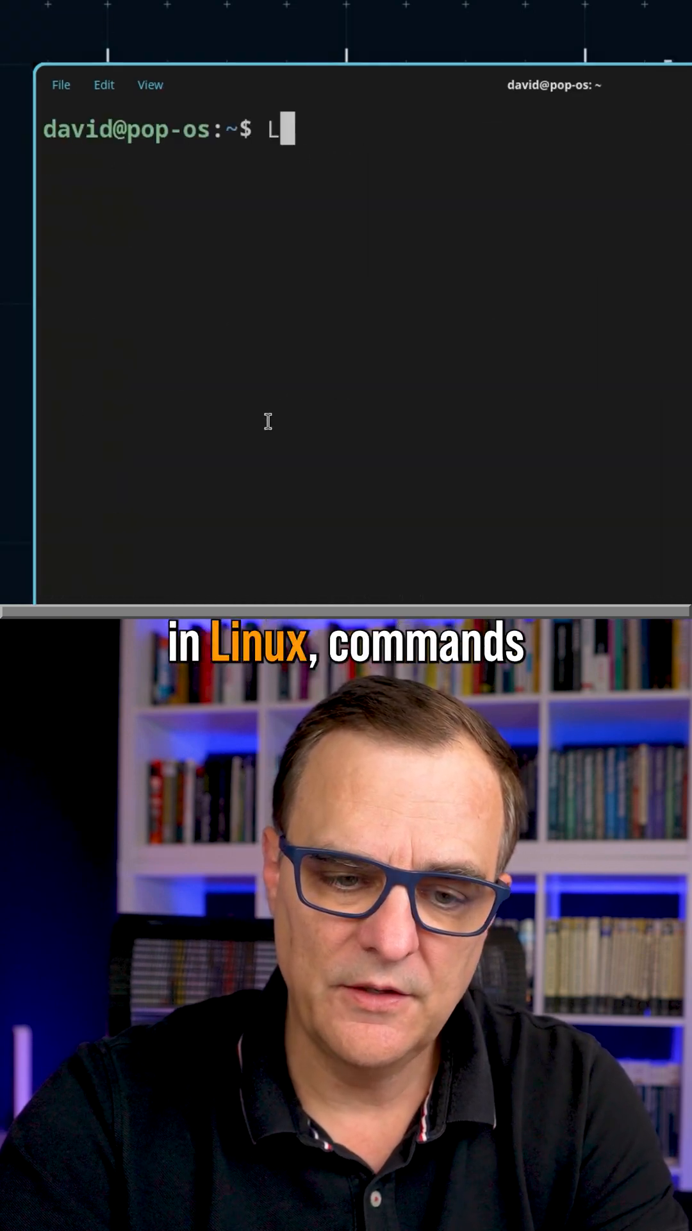
Step: Run uppercase LS and Ls to get command not found errors, then begin typing clear
key("Return")
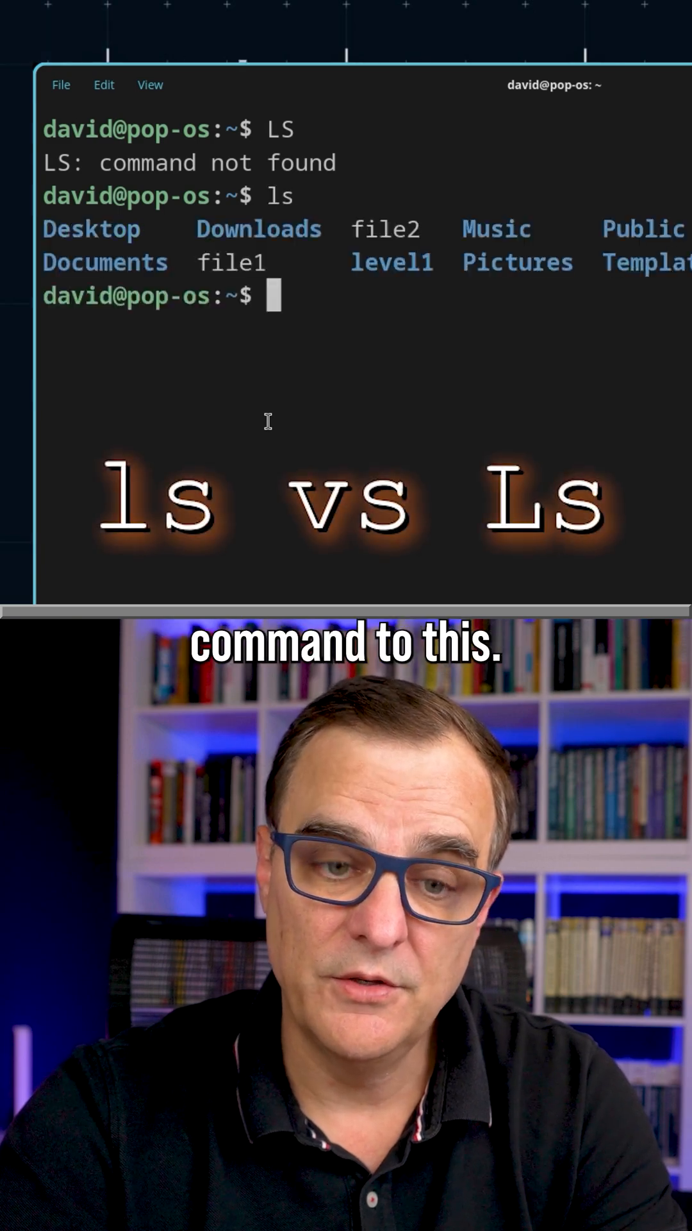
type("L")
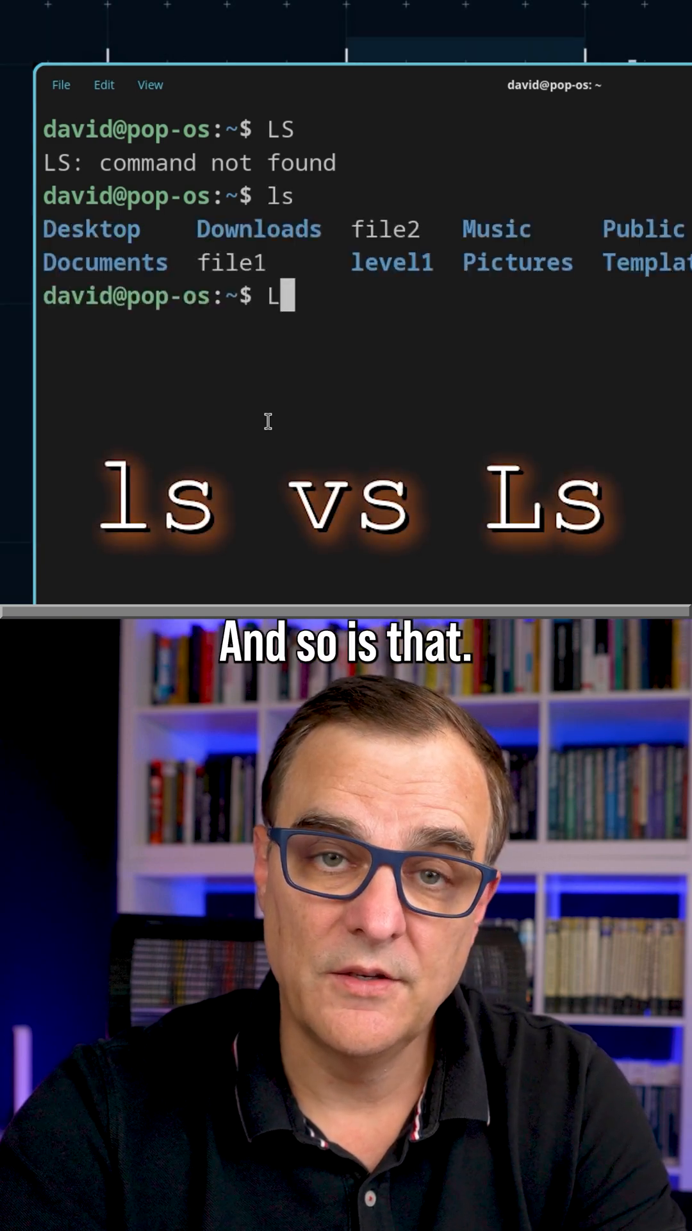
type("cl")
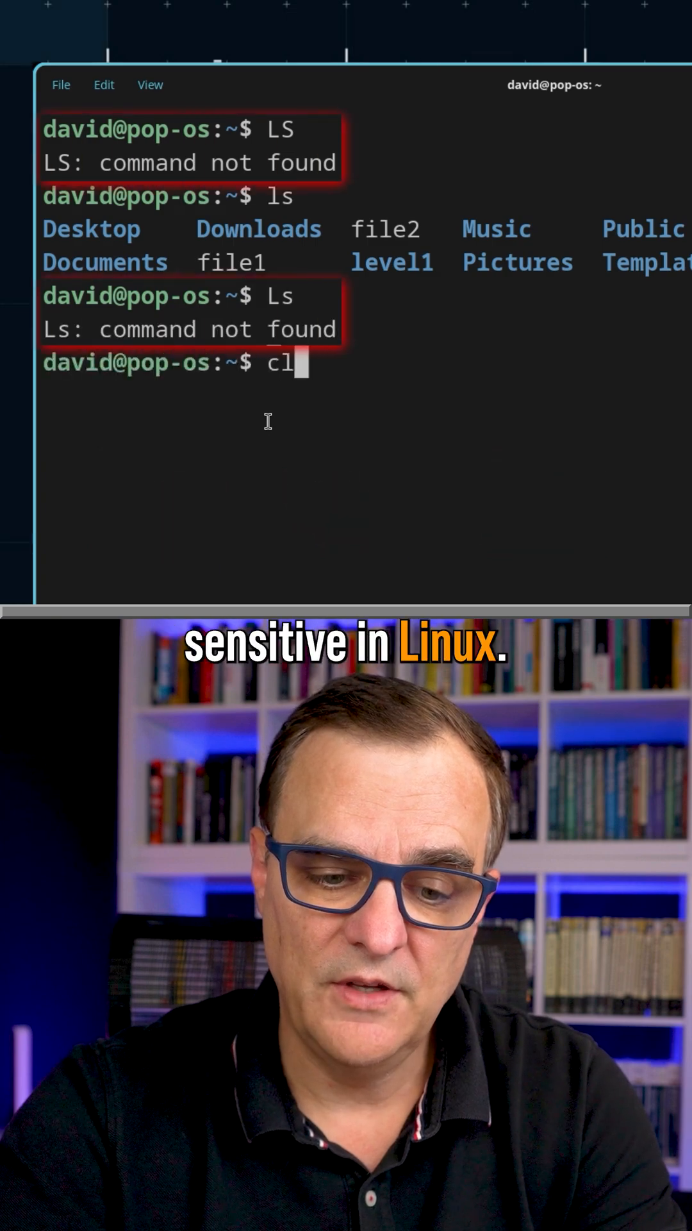